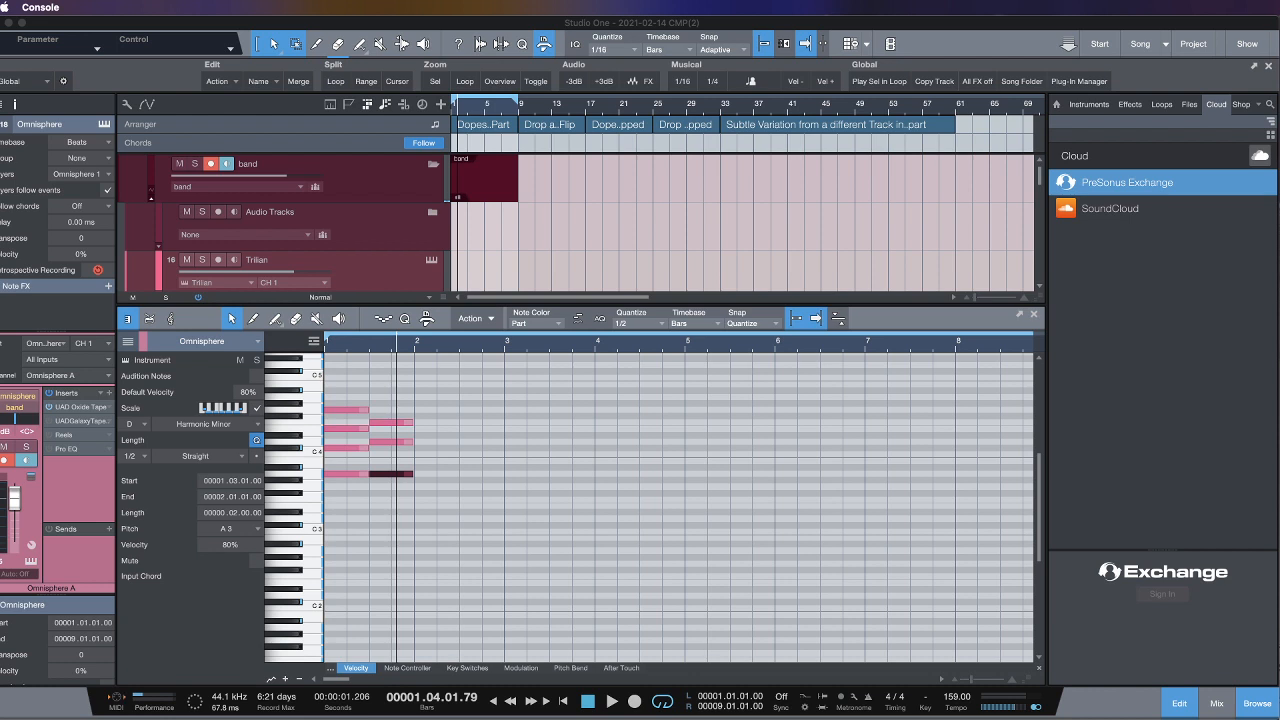
Step: Browse PreSonus Exchange into the Pitchnames category listing drum pitch-name sets
left_click(1056, 104)
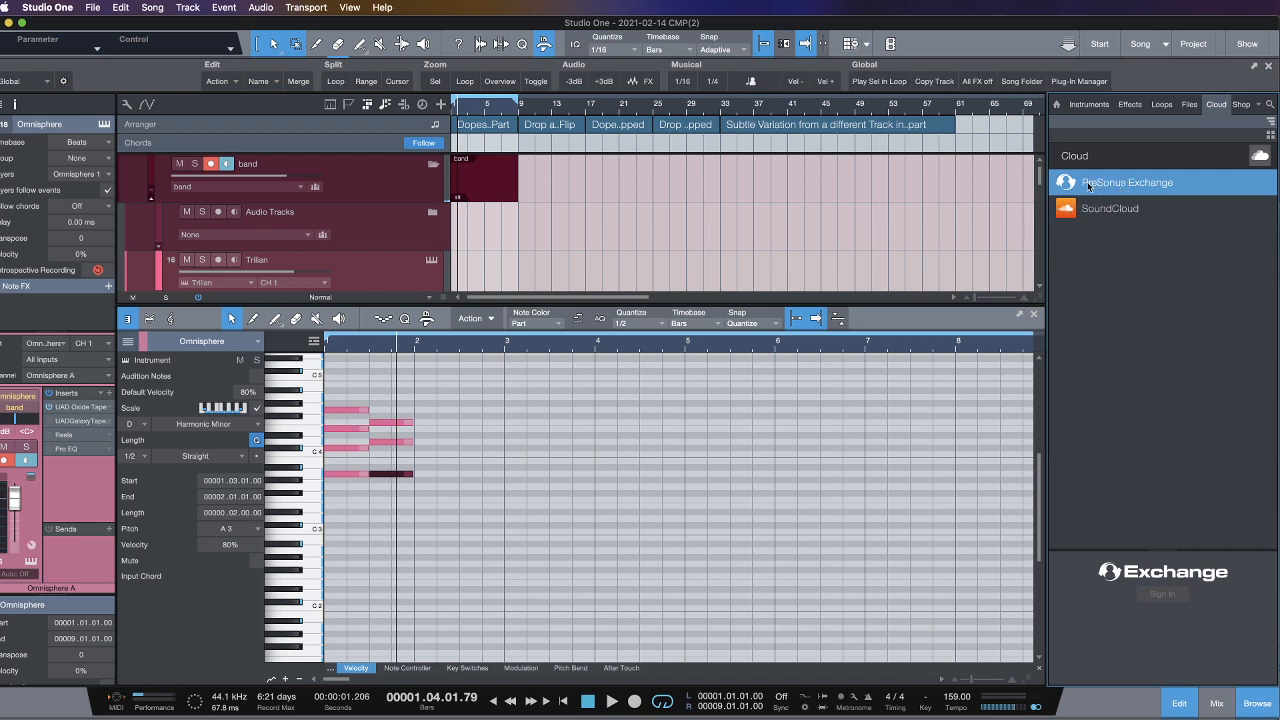
left_click(1126, 180)
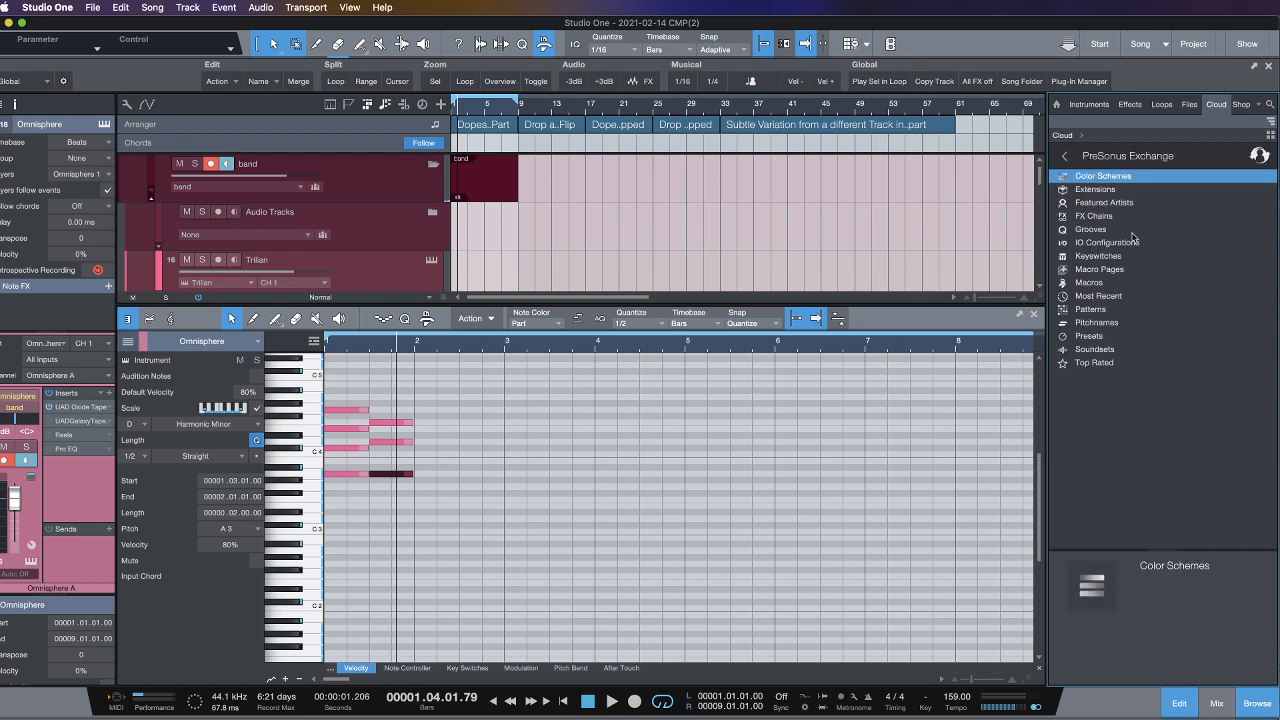
mouse_move(1116, 204)
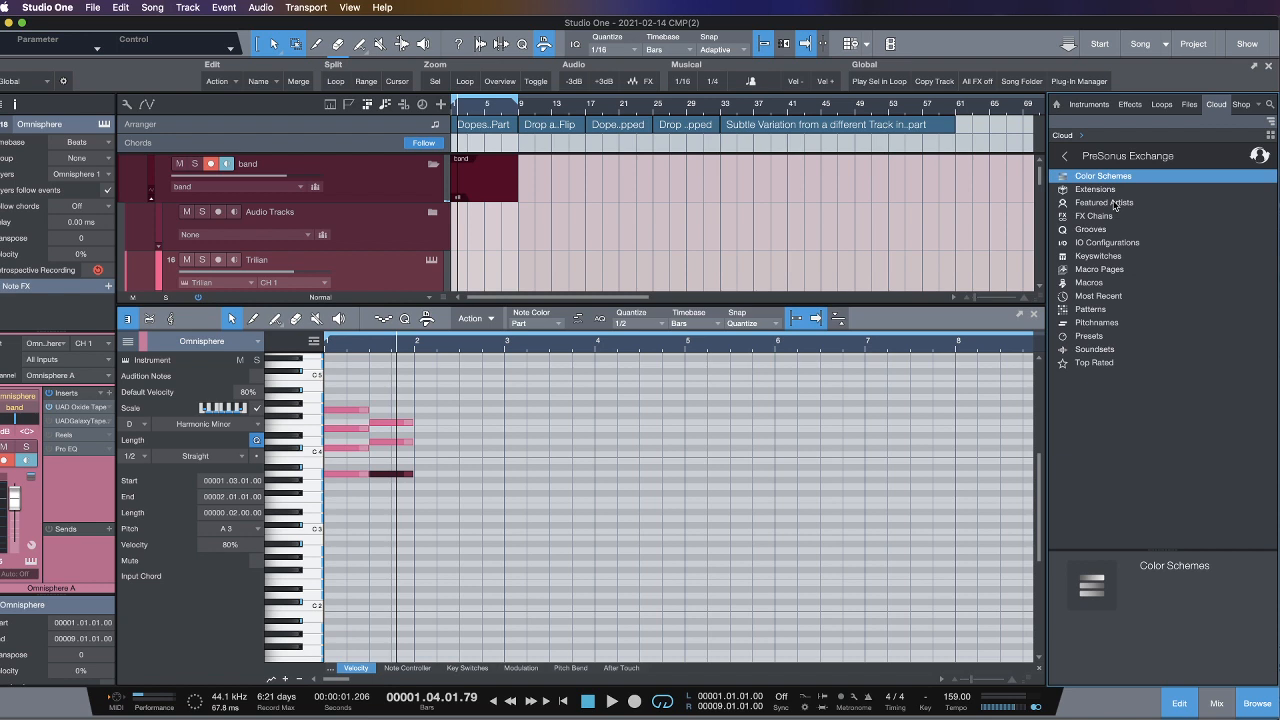
left_click(1096, 322)
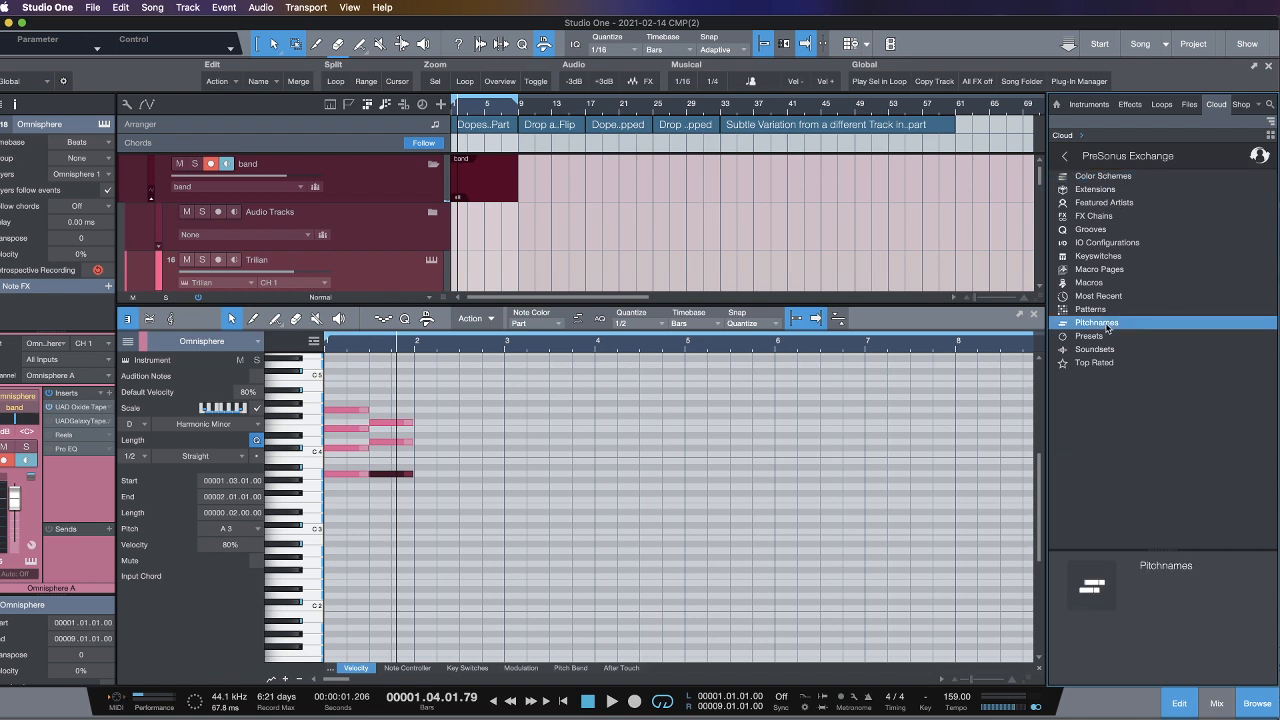
left_click(1096, 322)
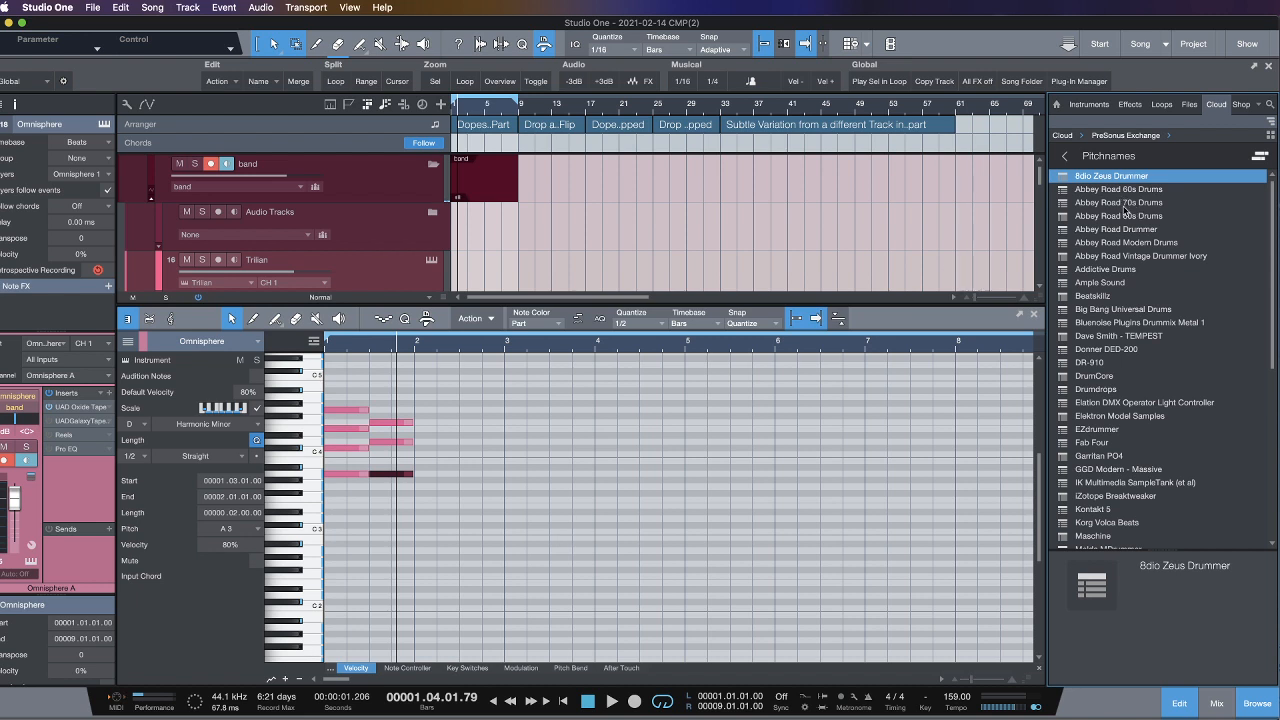
mouse_move(1124, 210)
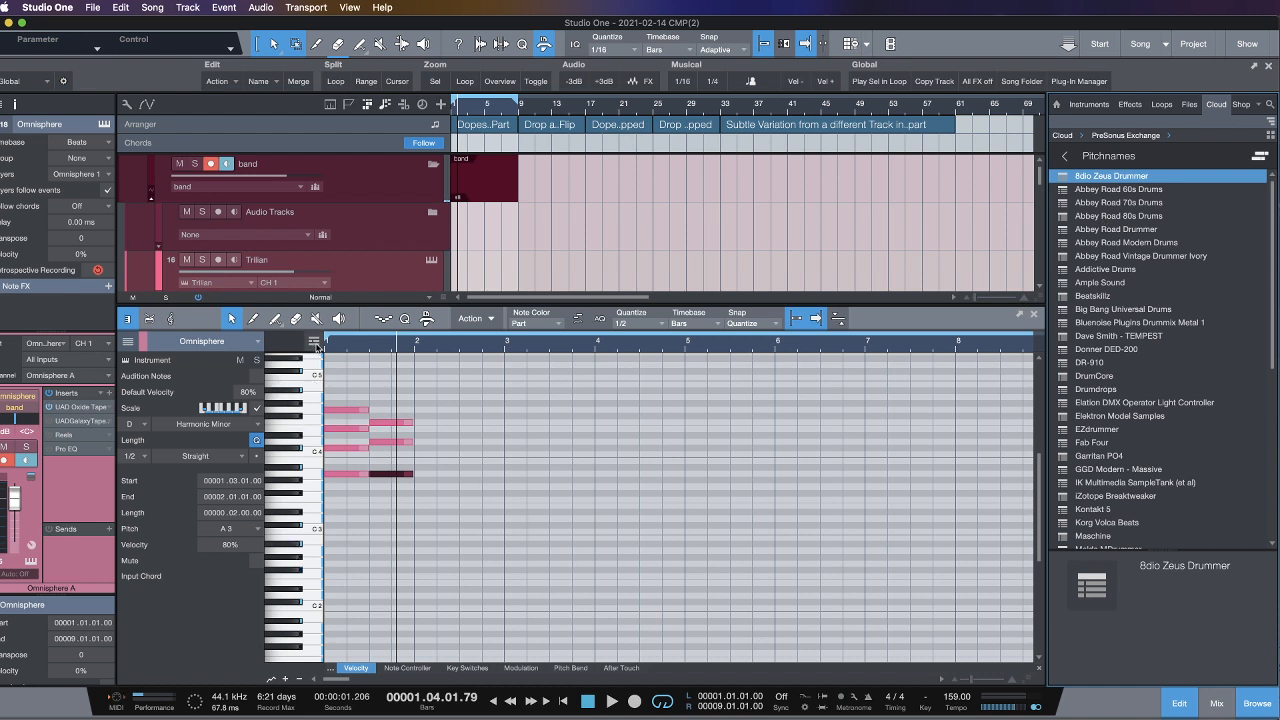
Step: Peek at the ruler display options and dismiss them unchanged
left_click(314, 340)
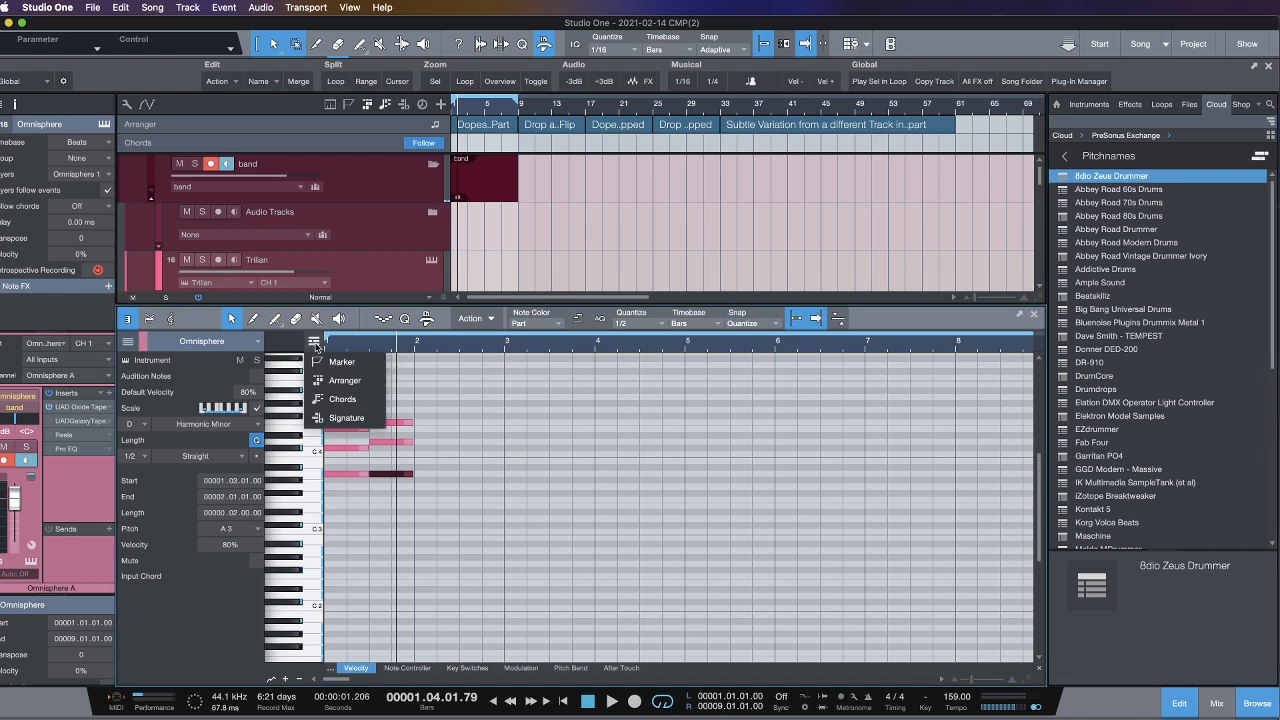
left_click(314, 340)
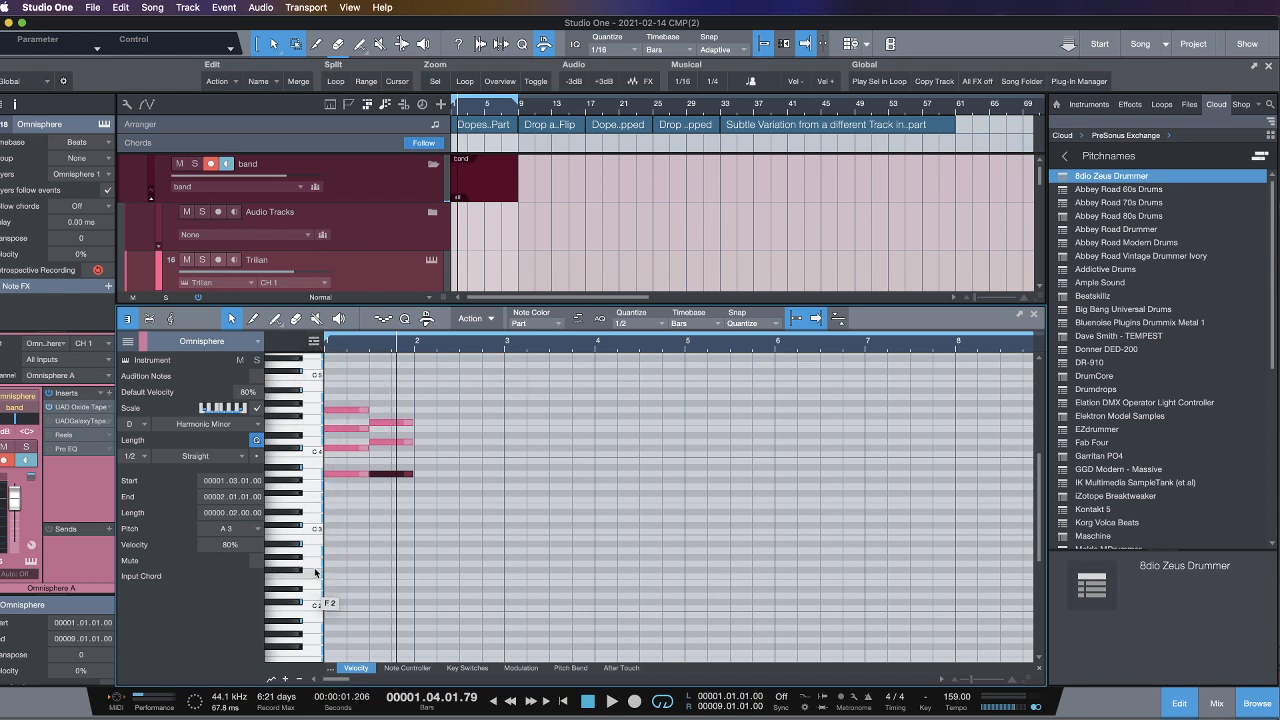
mouse_move(316, 562)
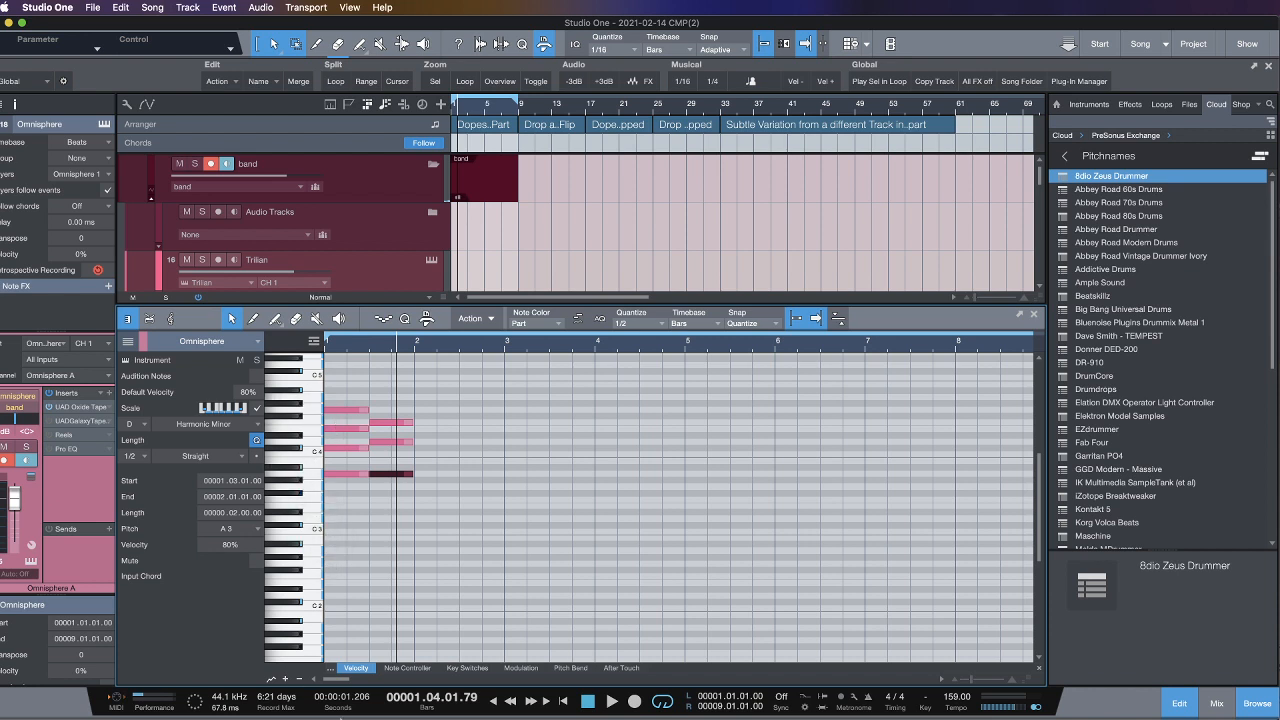
mouse_move(334, 504)
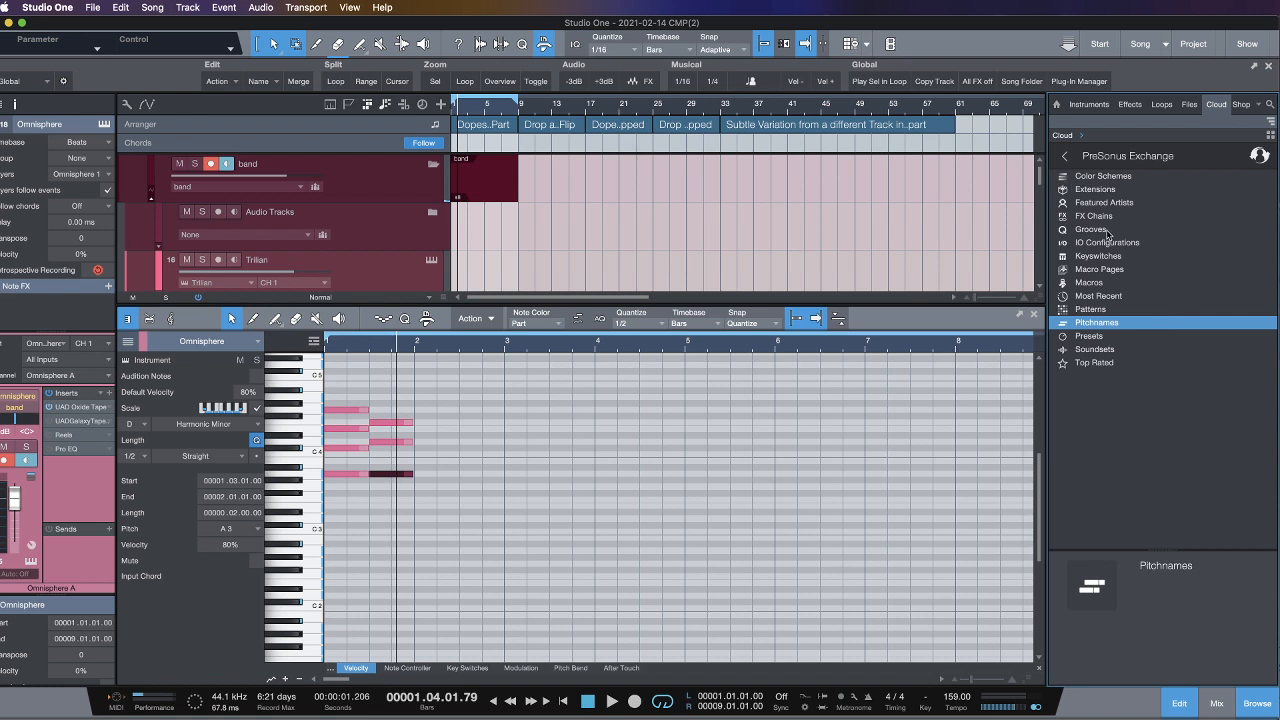
Step: Browse Soundsets publishers down to Logic Café and show its Coffee Grooves sets
left_click(1092, 228)
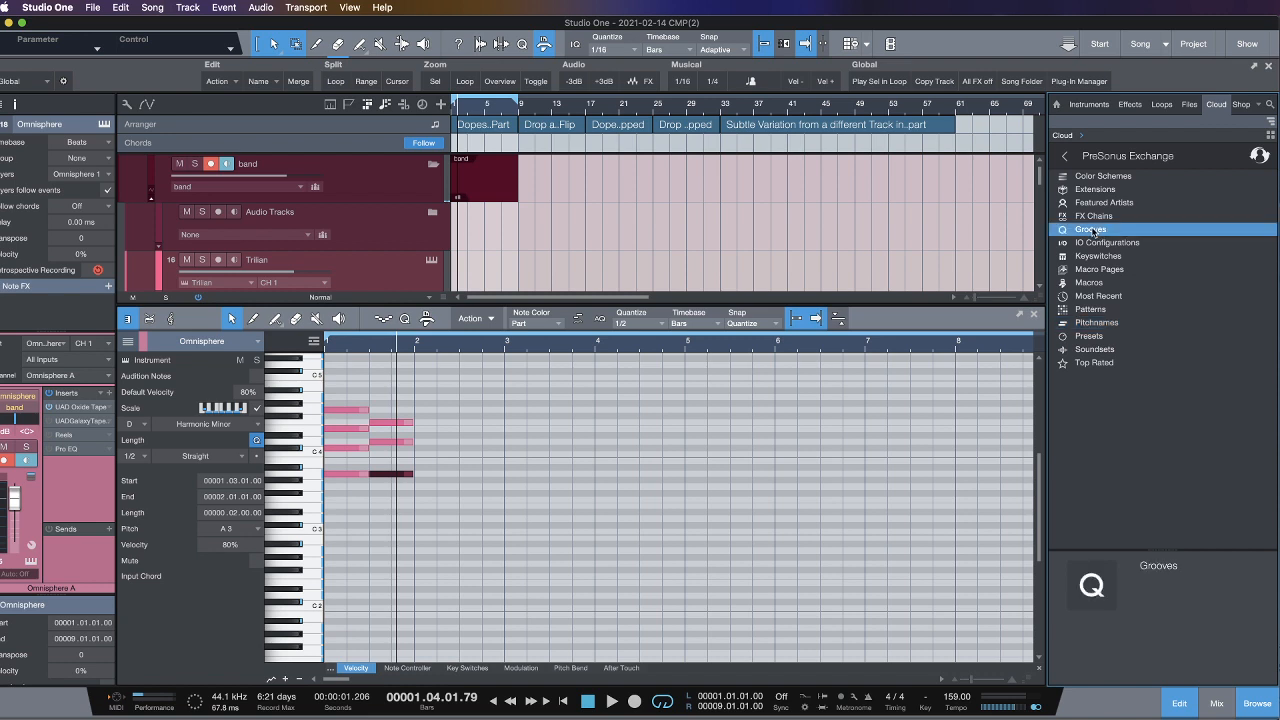
mouse_move(1110, 352)
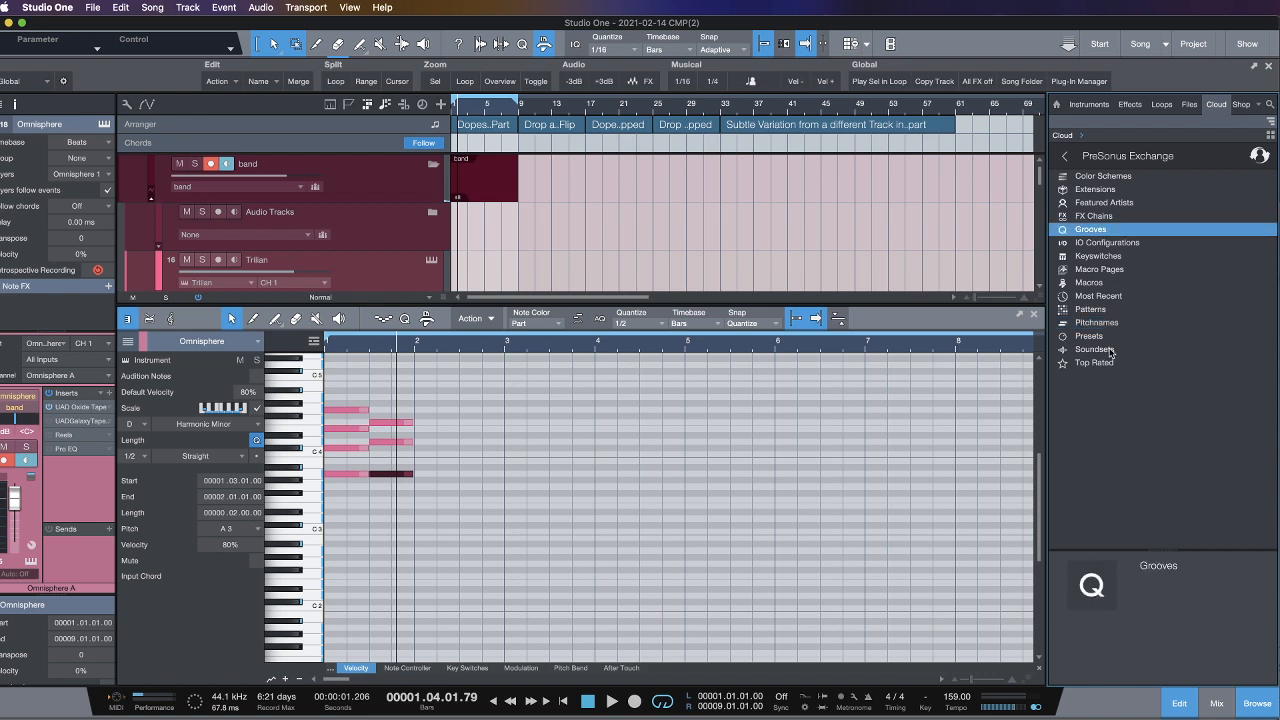
left_click(1094, 348)
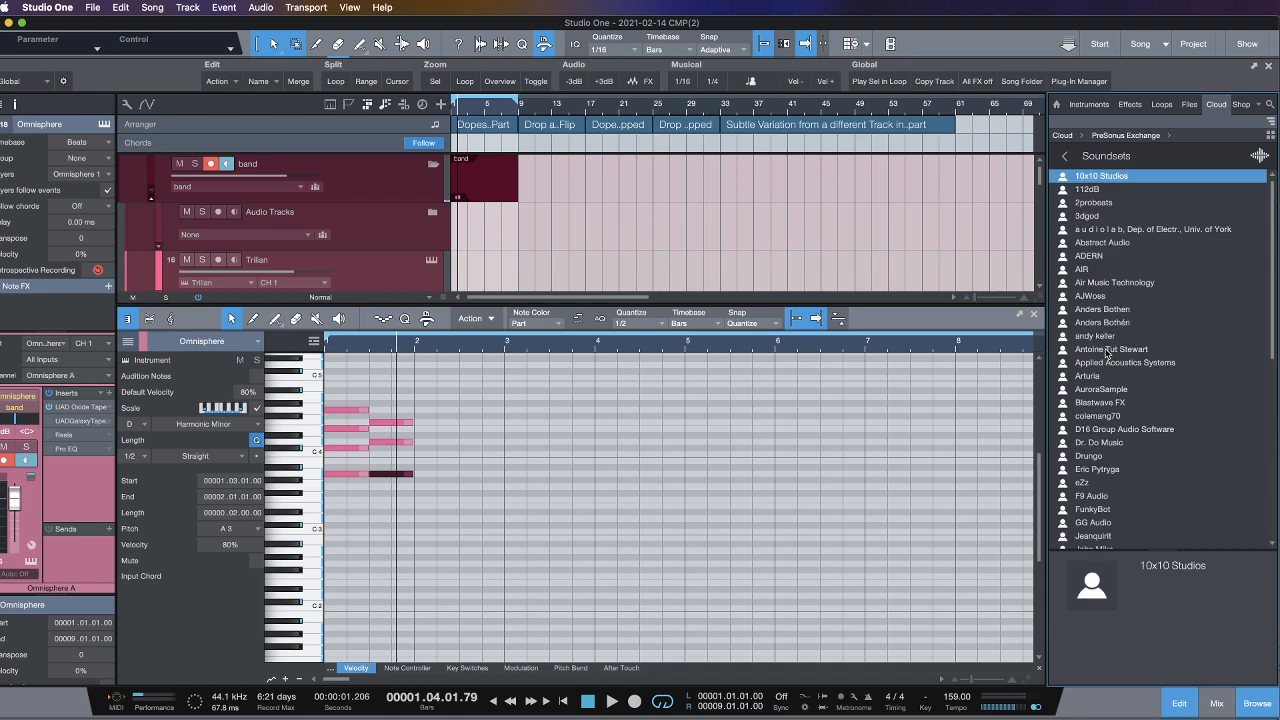
scroll("down", 3)
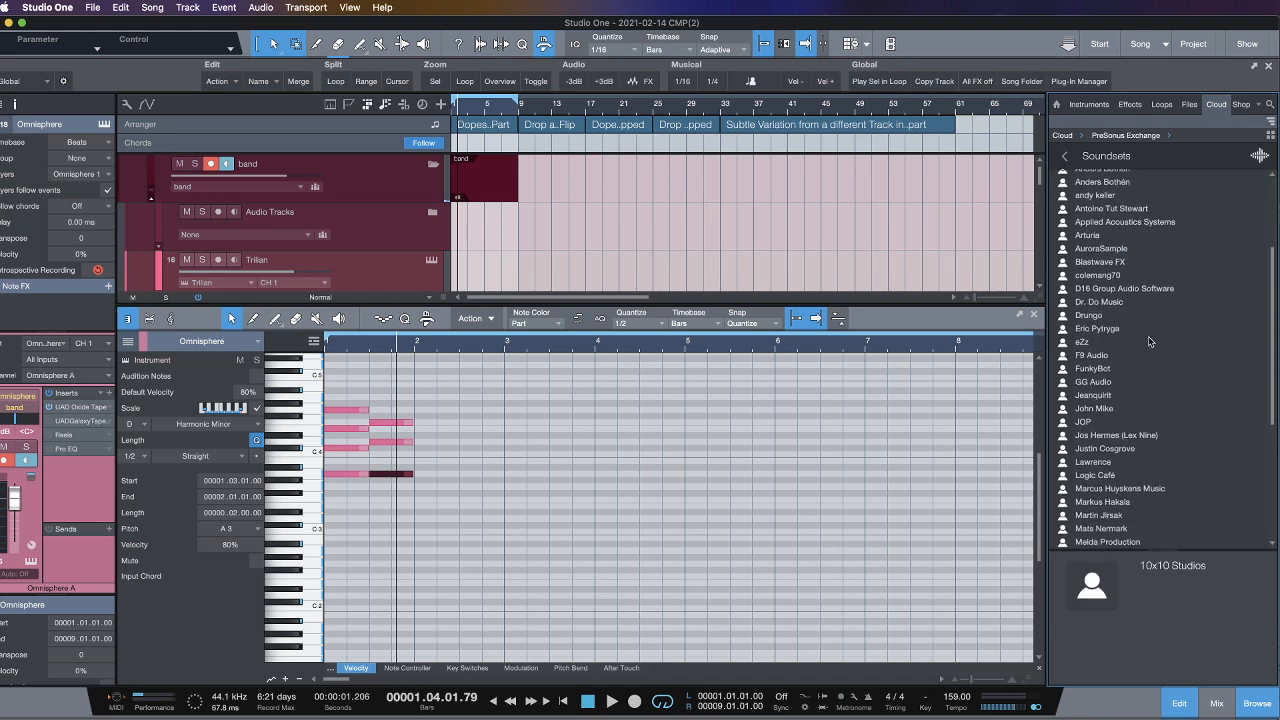
scroll("down", 3)
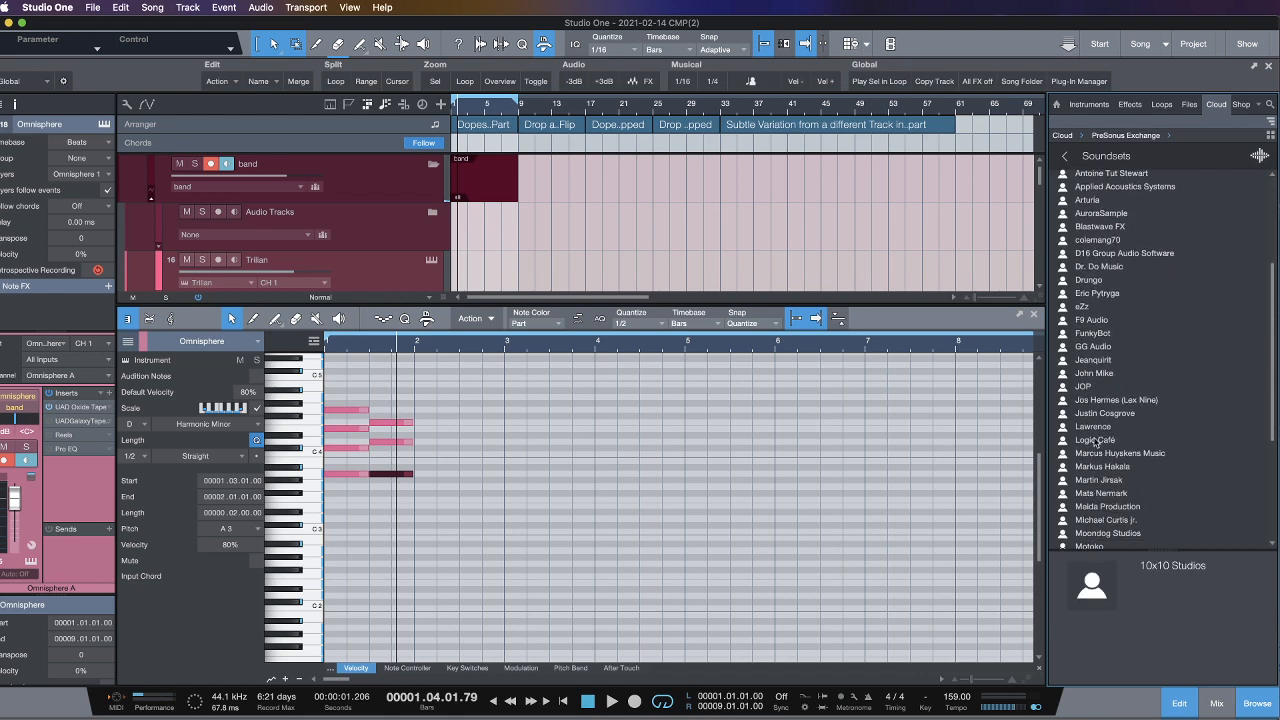
left_click(1096, 440)
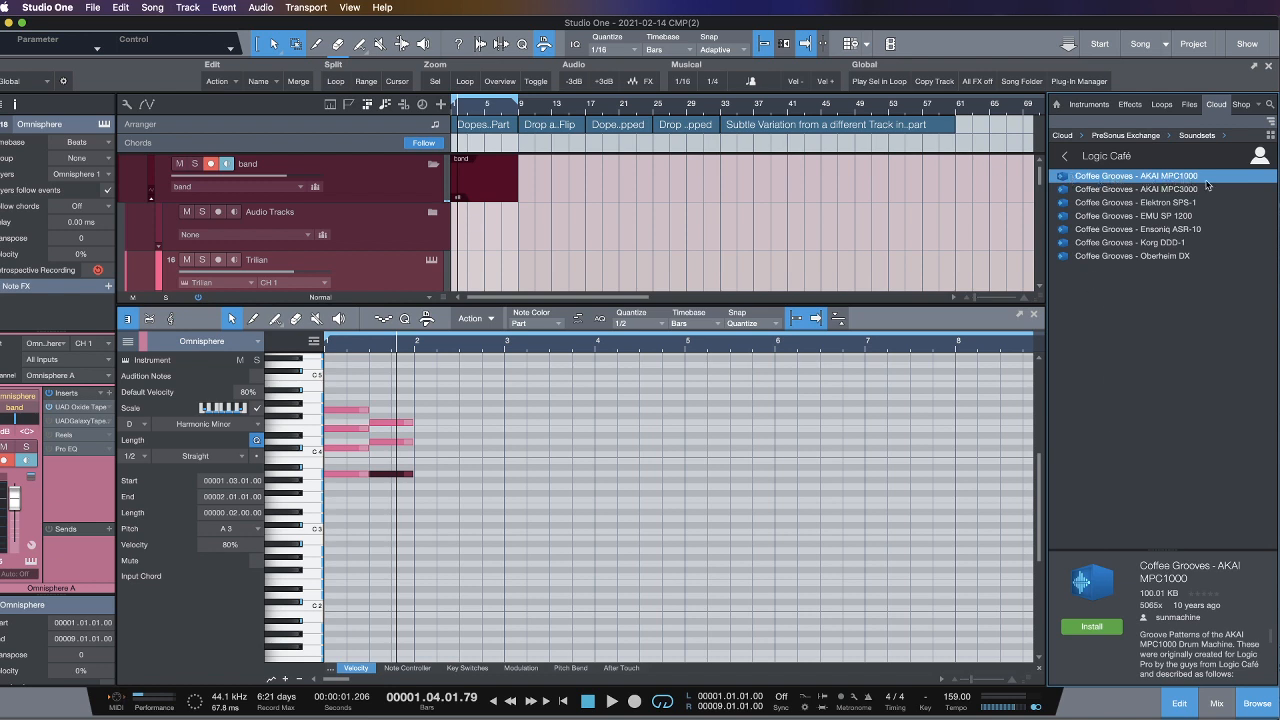
Step: Read the MPC3000, SPS-1, SP 1200, ASR-10 and Oberheim DX set details, settling on Ensoniq ASR-10
left_click(1160, 188)
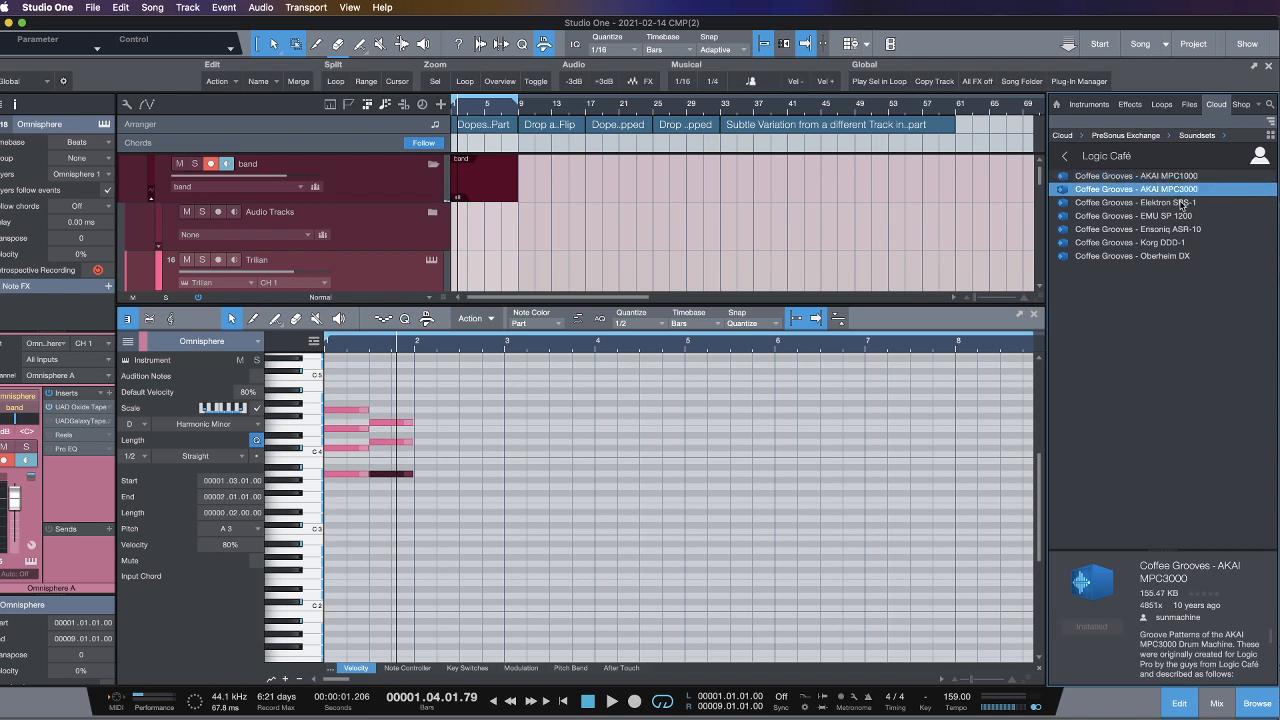
left_click(1136, 202)
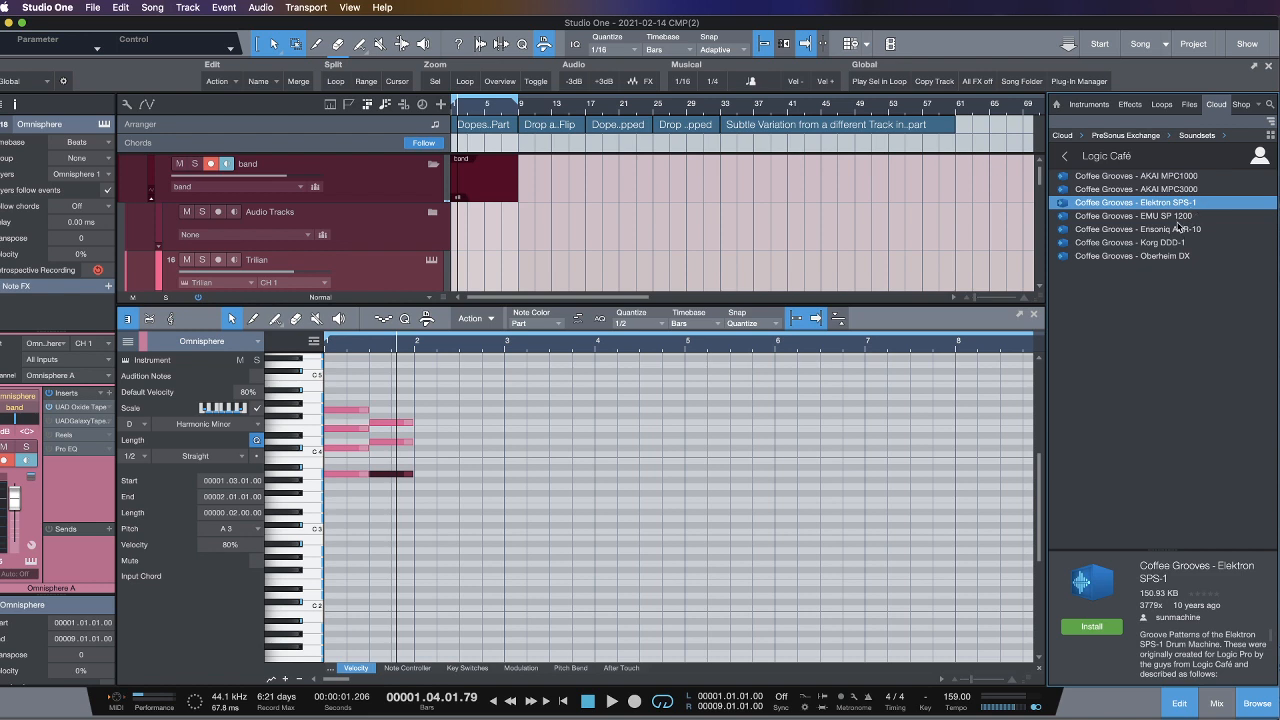
left_click(1136, 216)
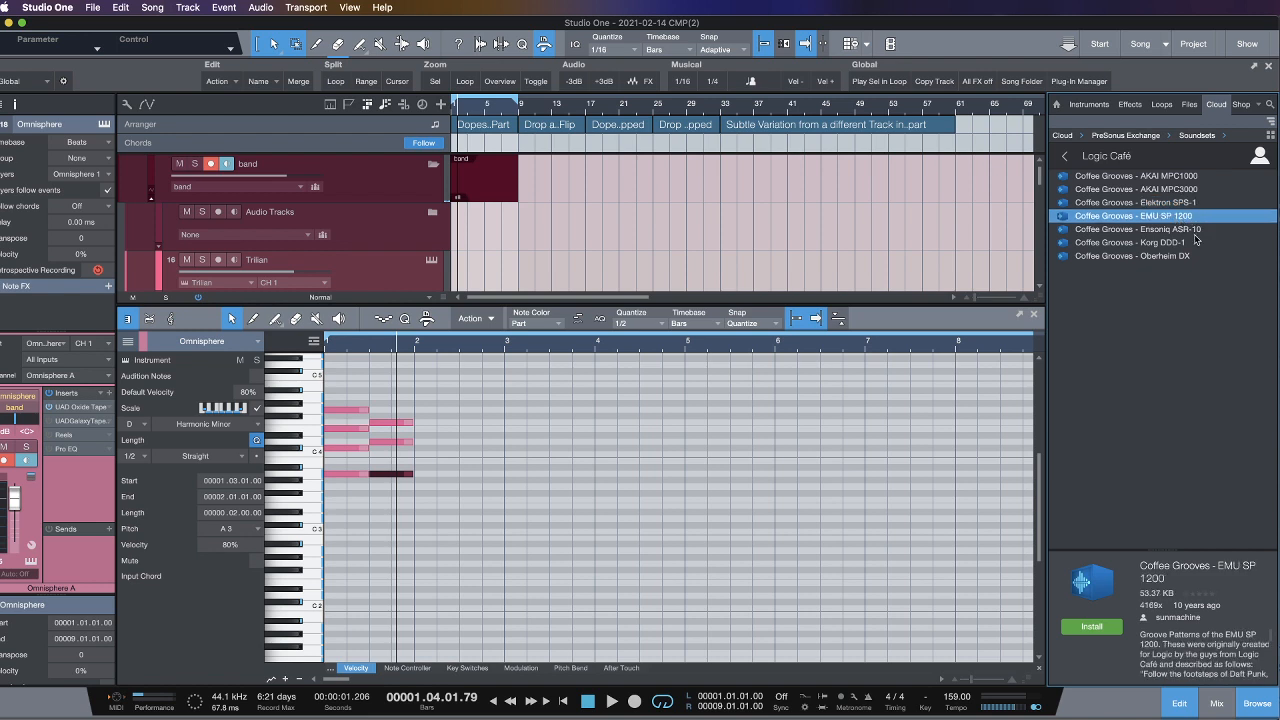
left_click(1136, 228)
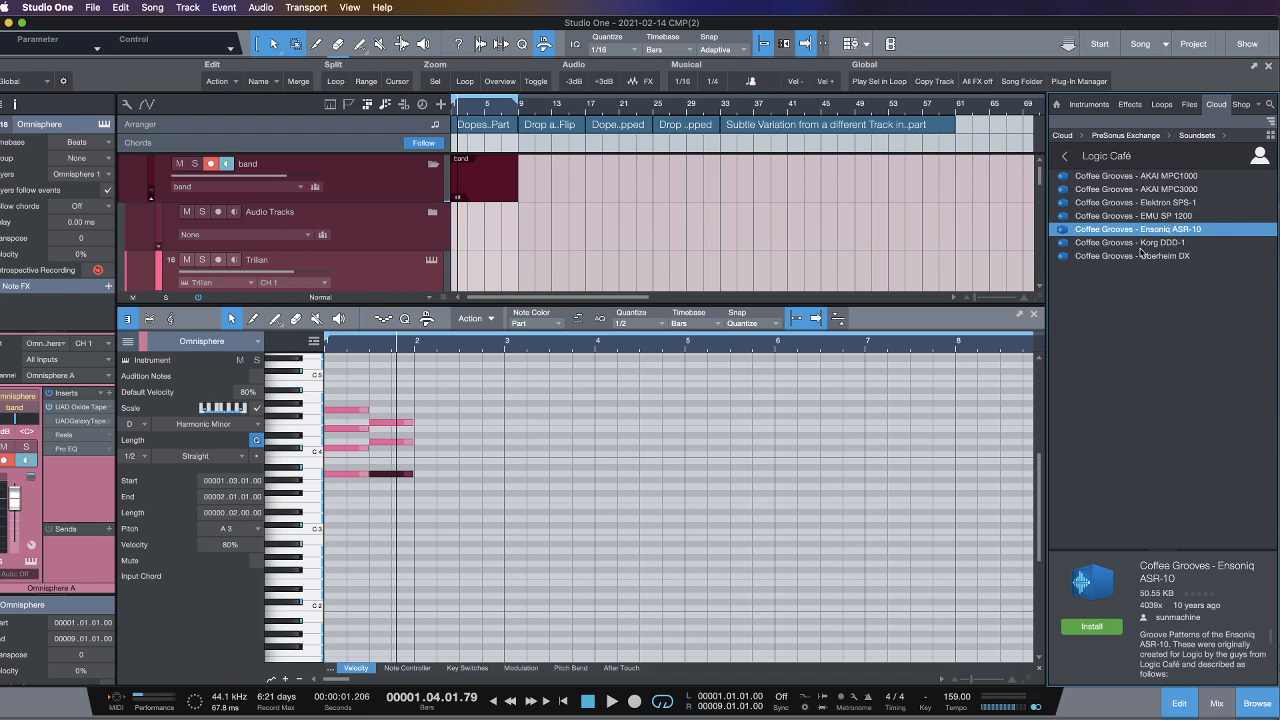
left_click(1130, 256)
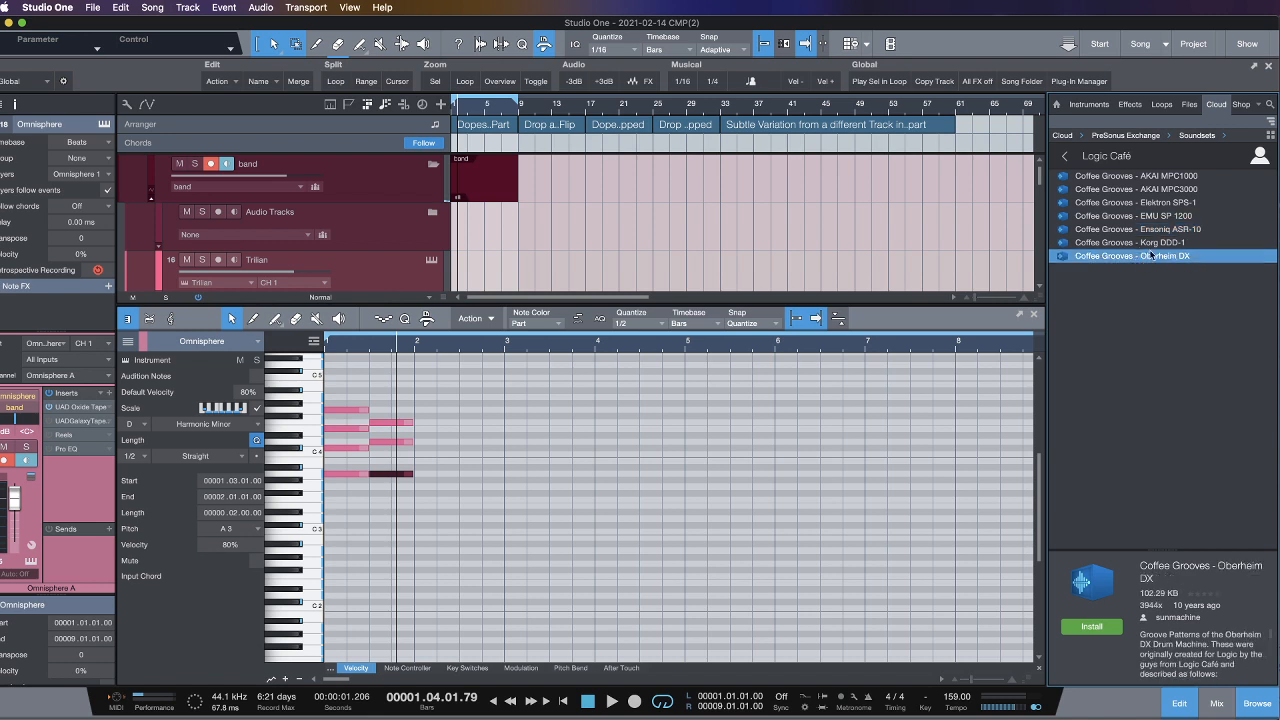
left_click(1136, 228)
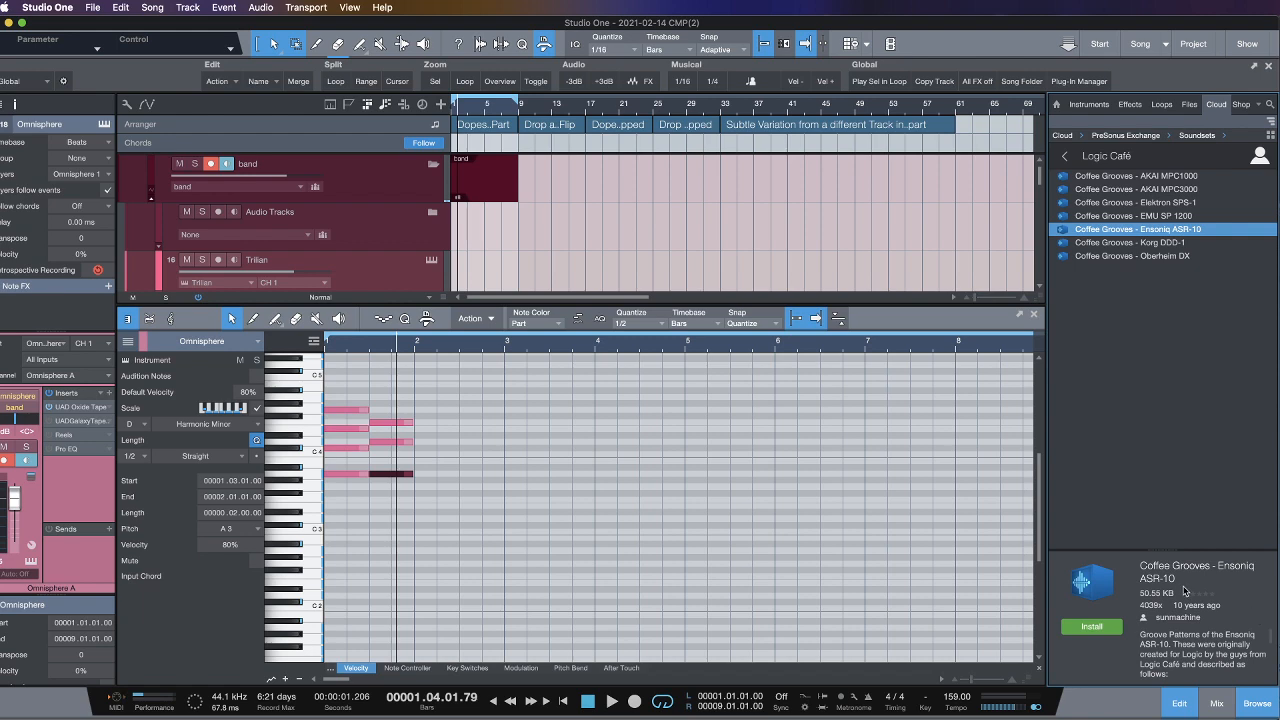
Step: Download CoffeeGrooves-EnsoniqASR-10.soundset and install it from the transfers list
left_click(1092, 626)
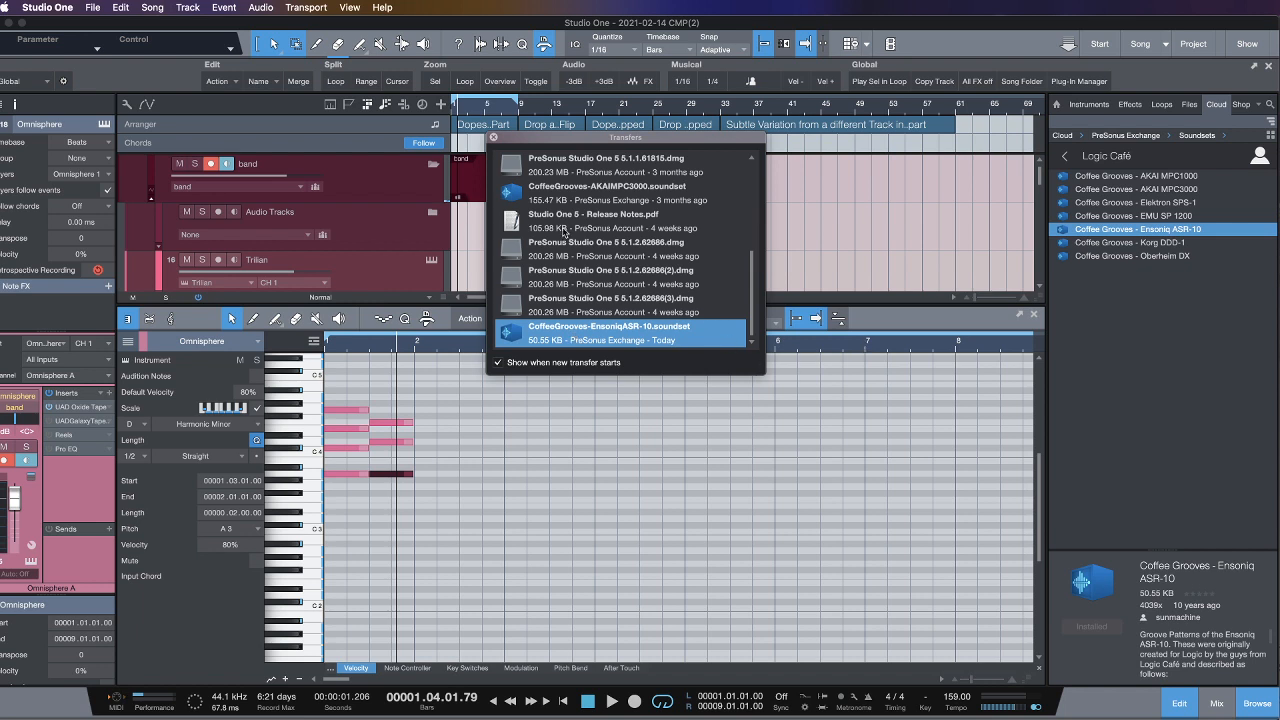
mouse_move(492, 148)
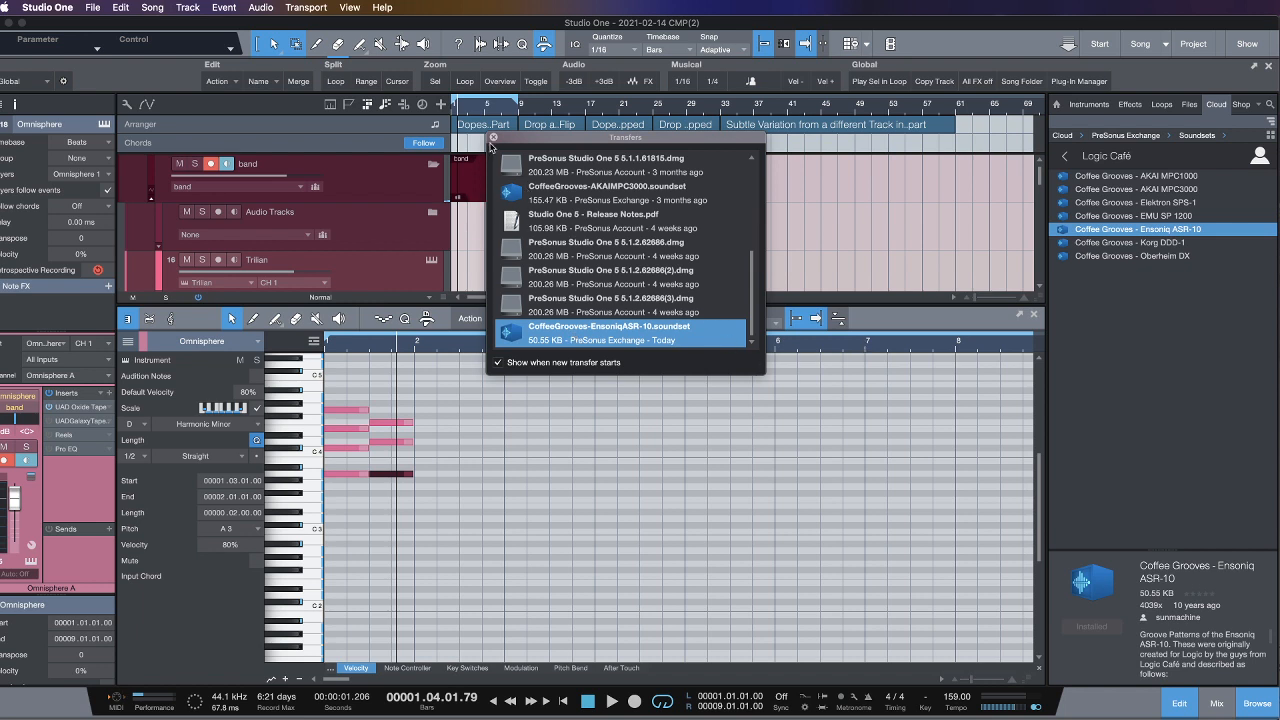
left_click(492, 136)
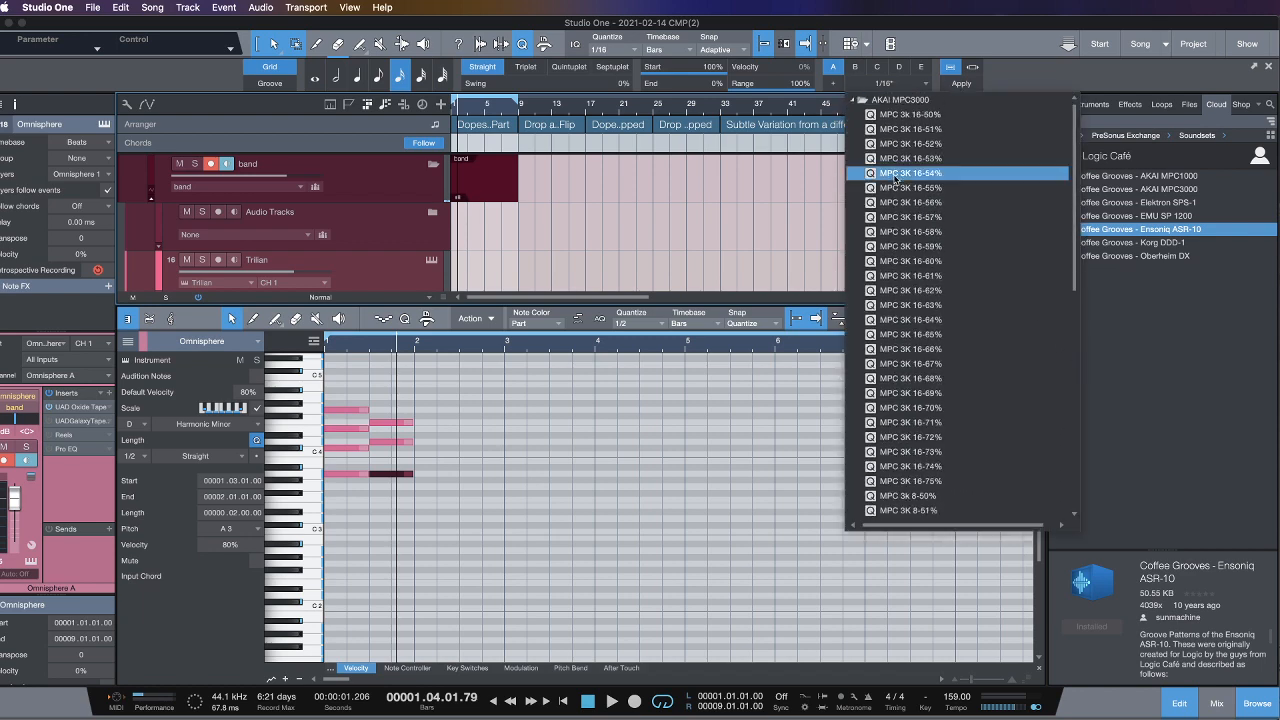
Step: Choose an ASR10 groove from the new Ensoniq ASR-10 folder as the quantize template
scroll("down", 3)
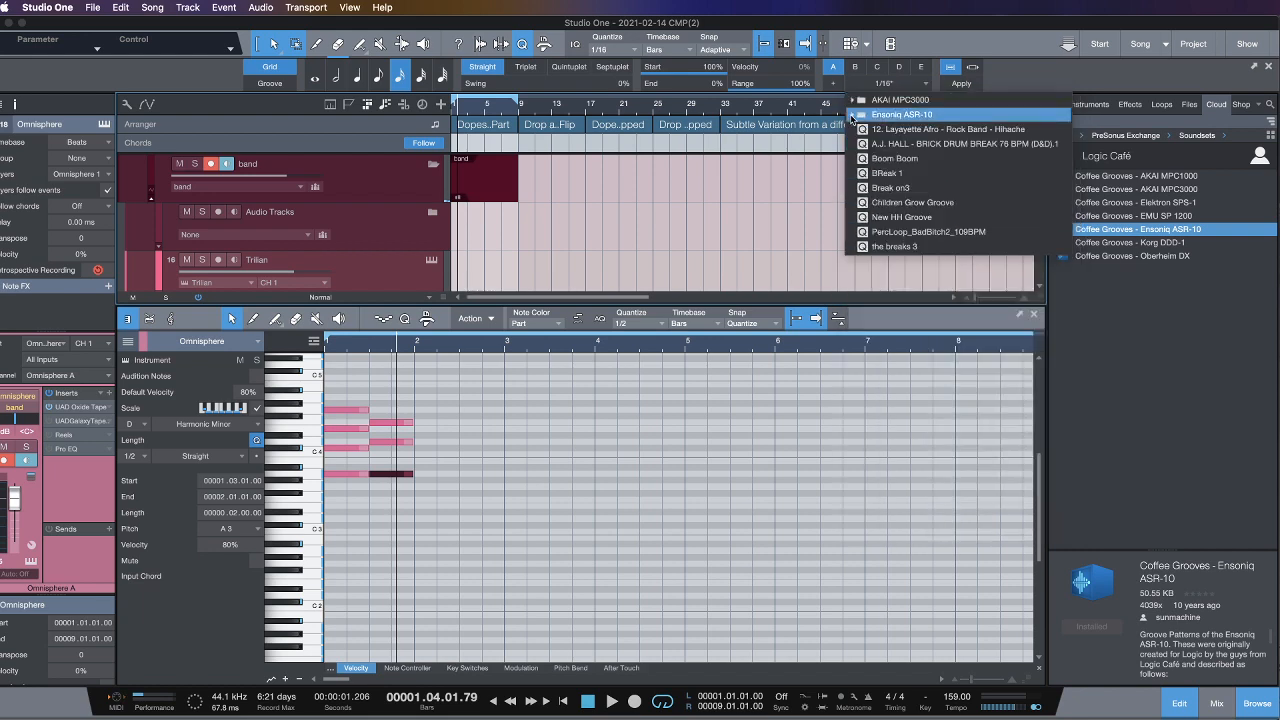
left_click(900, 114)
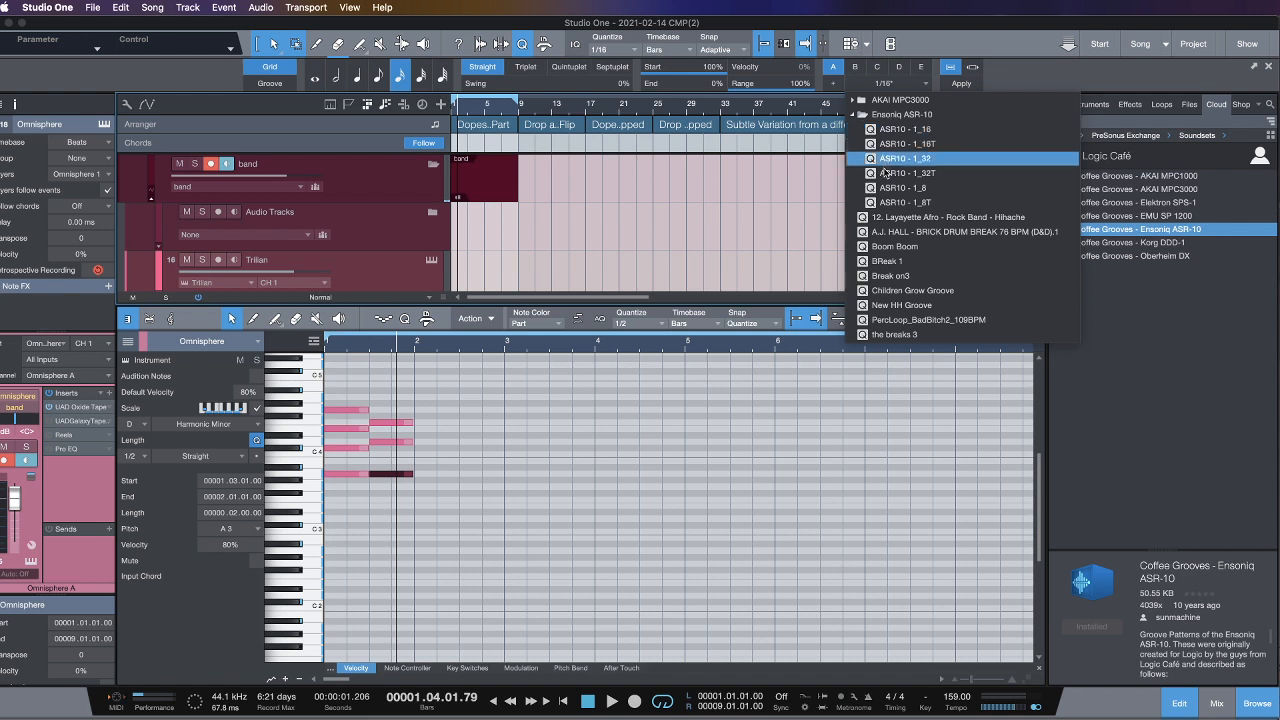
left_click(904, 172)
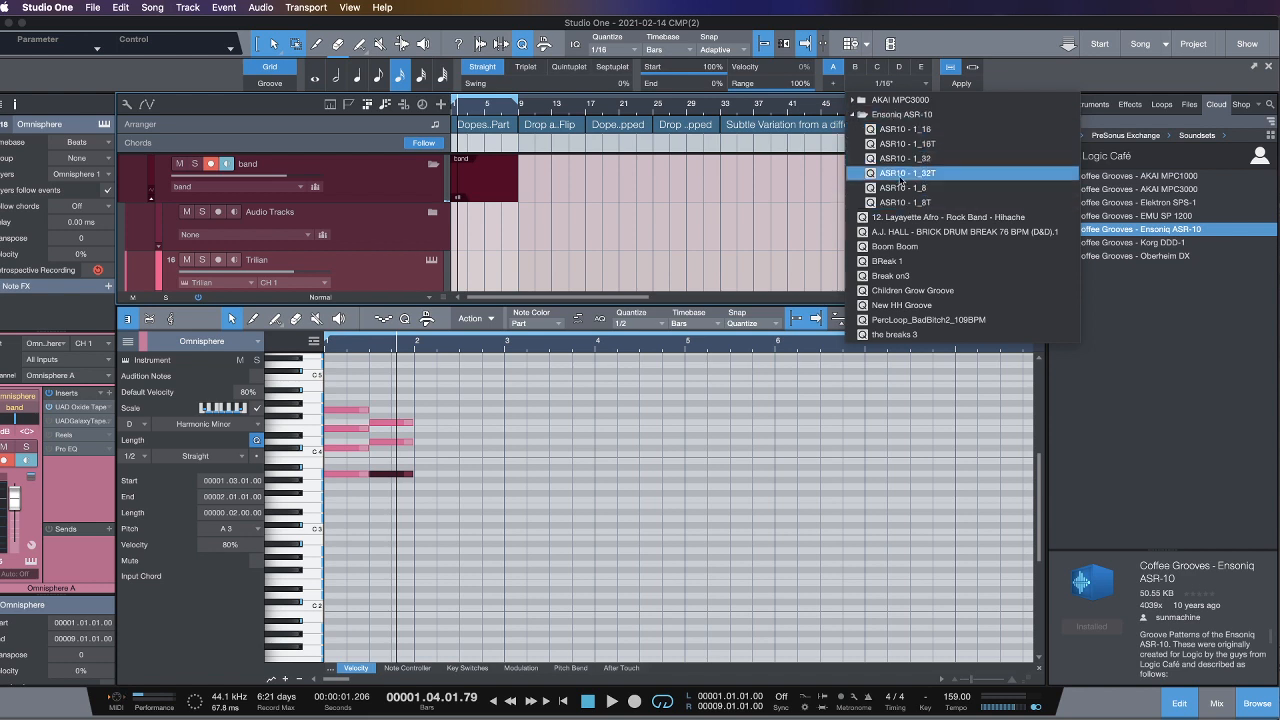